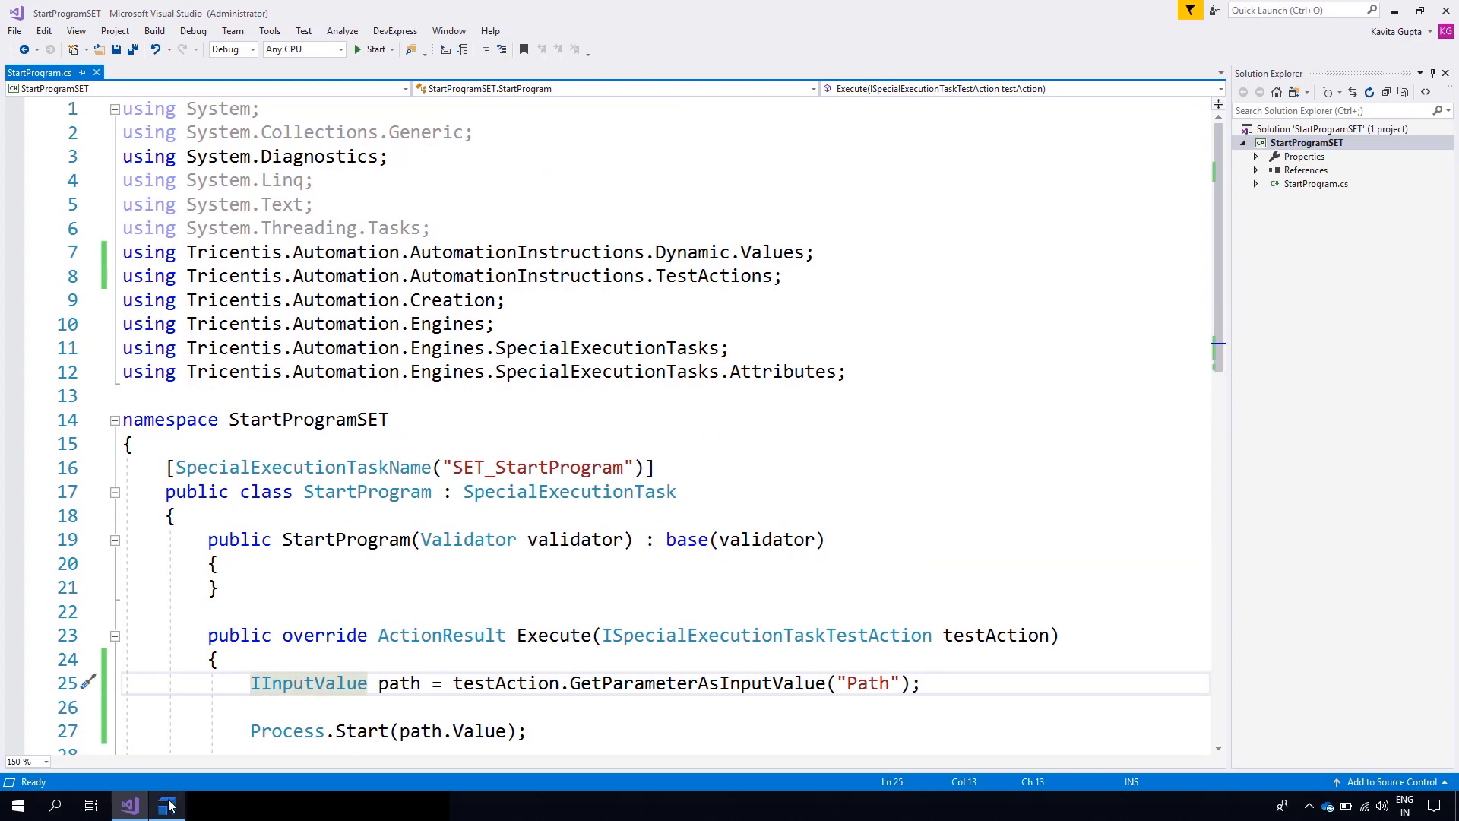
Step: Check the Path value in Tosca, then set a breakpoint on line 25 reading the Path parameter
left_click(167, 806)
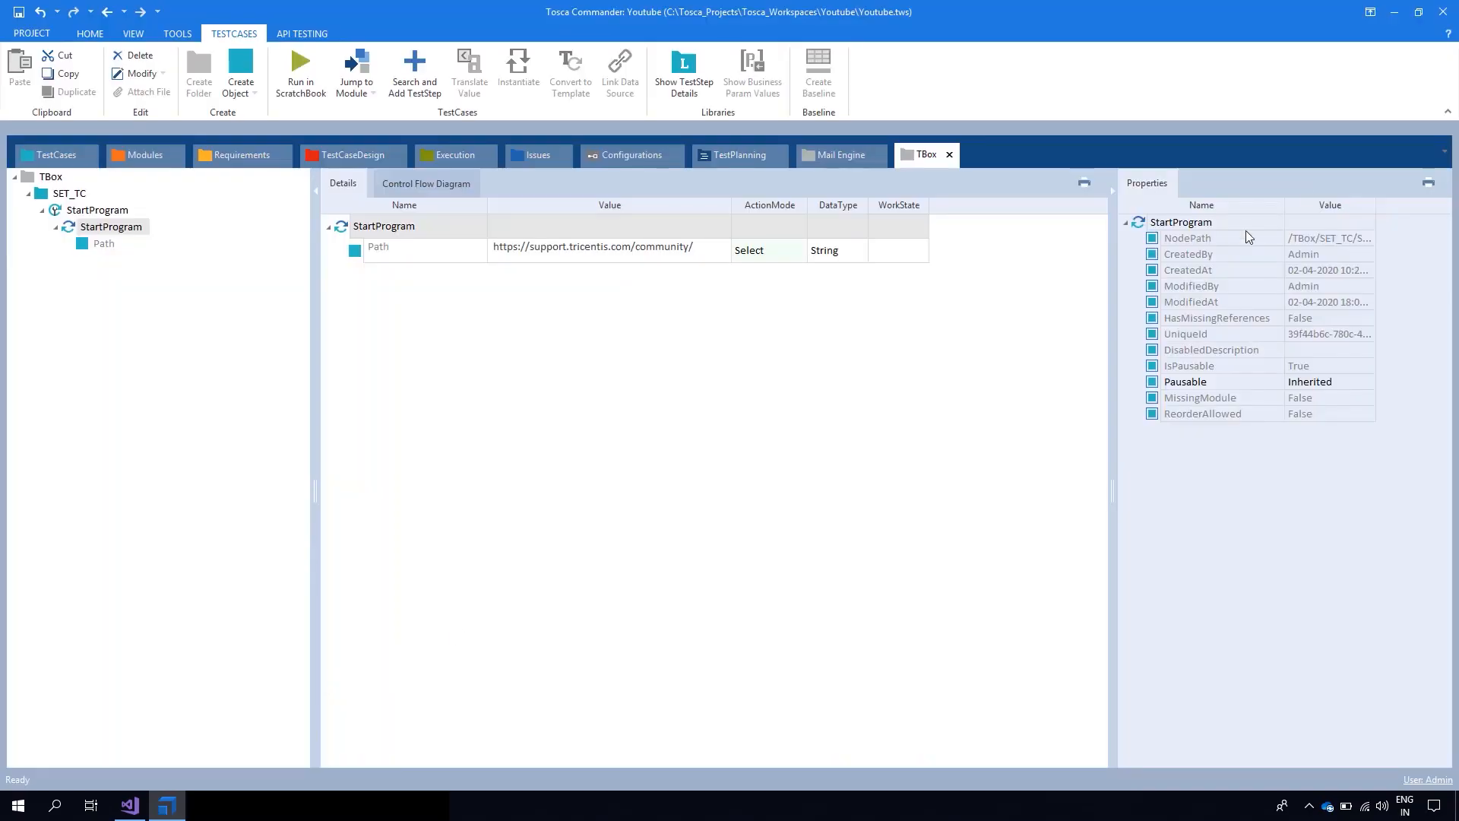
left_click(127, 805)
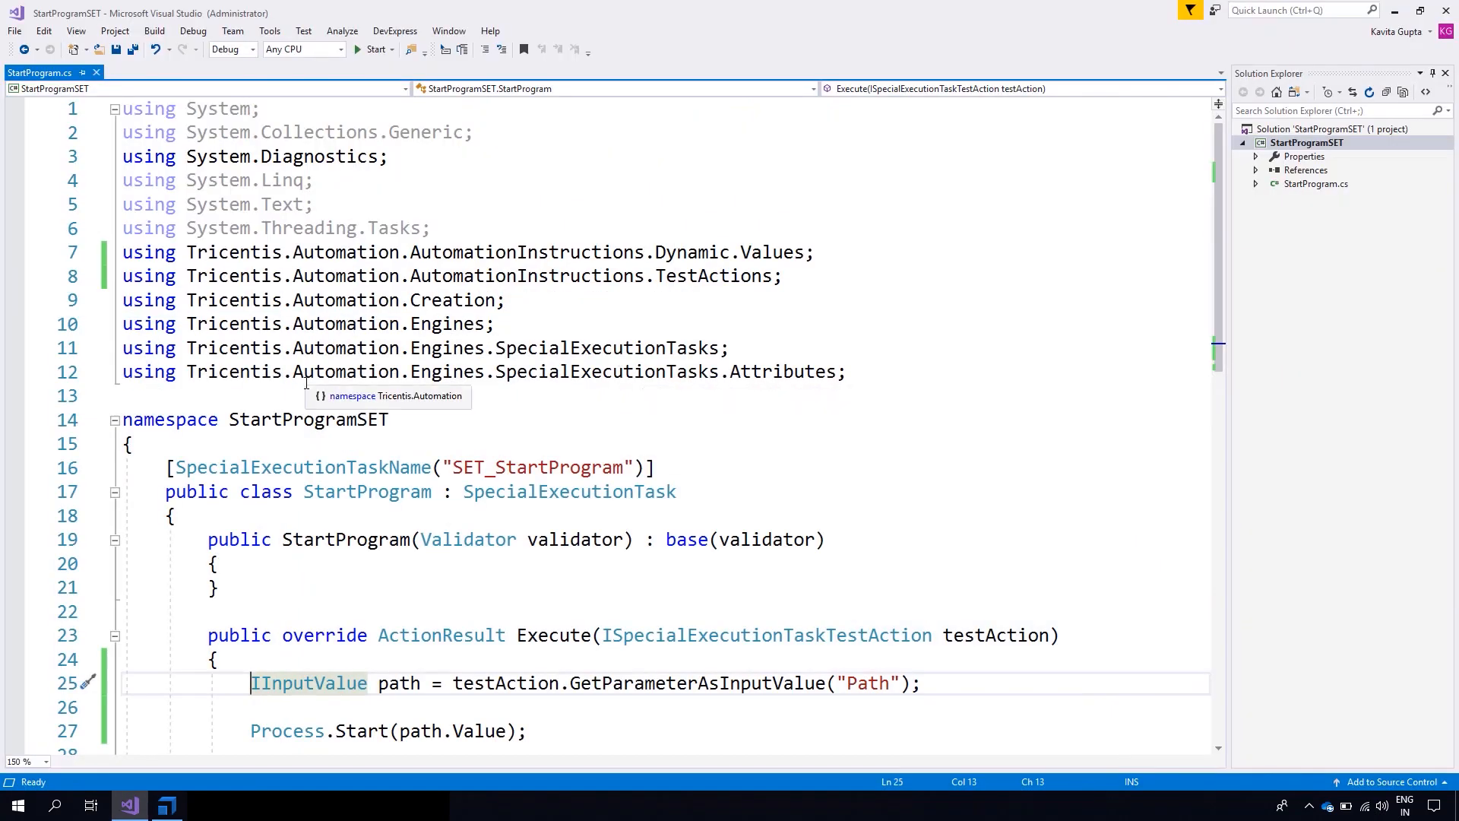
mouse_move(1227, 333)
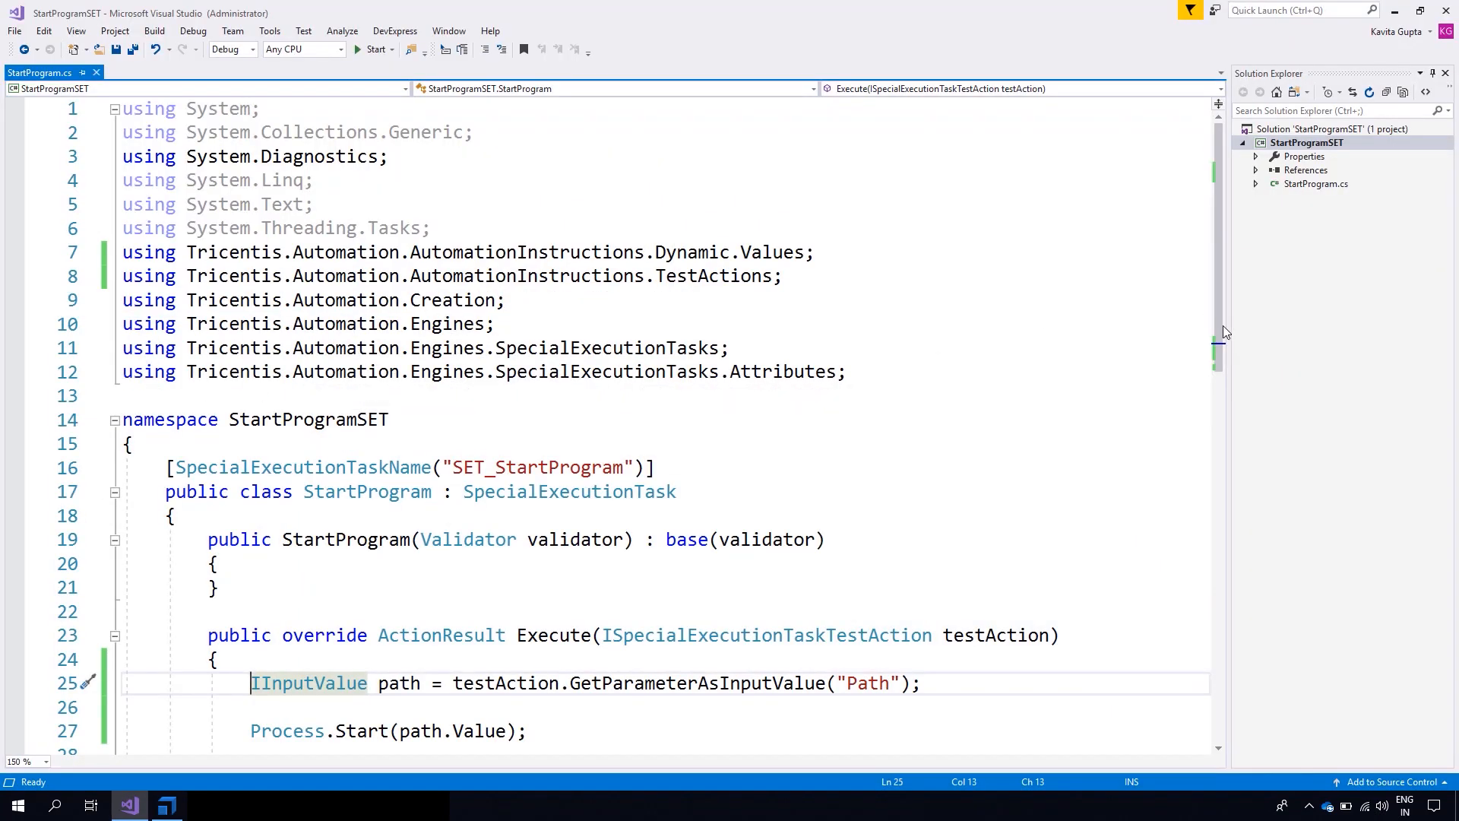
scroll("down", 3)
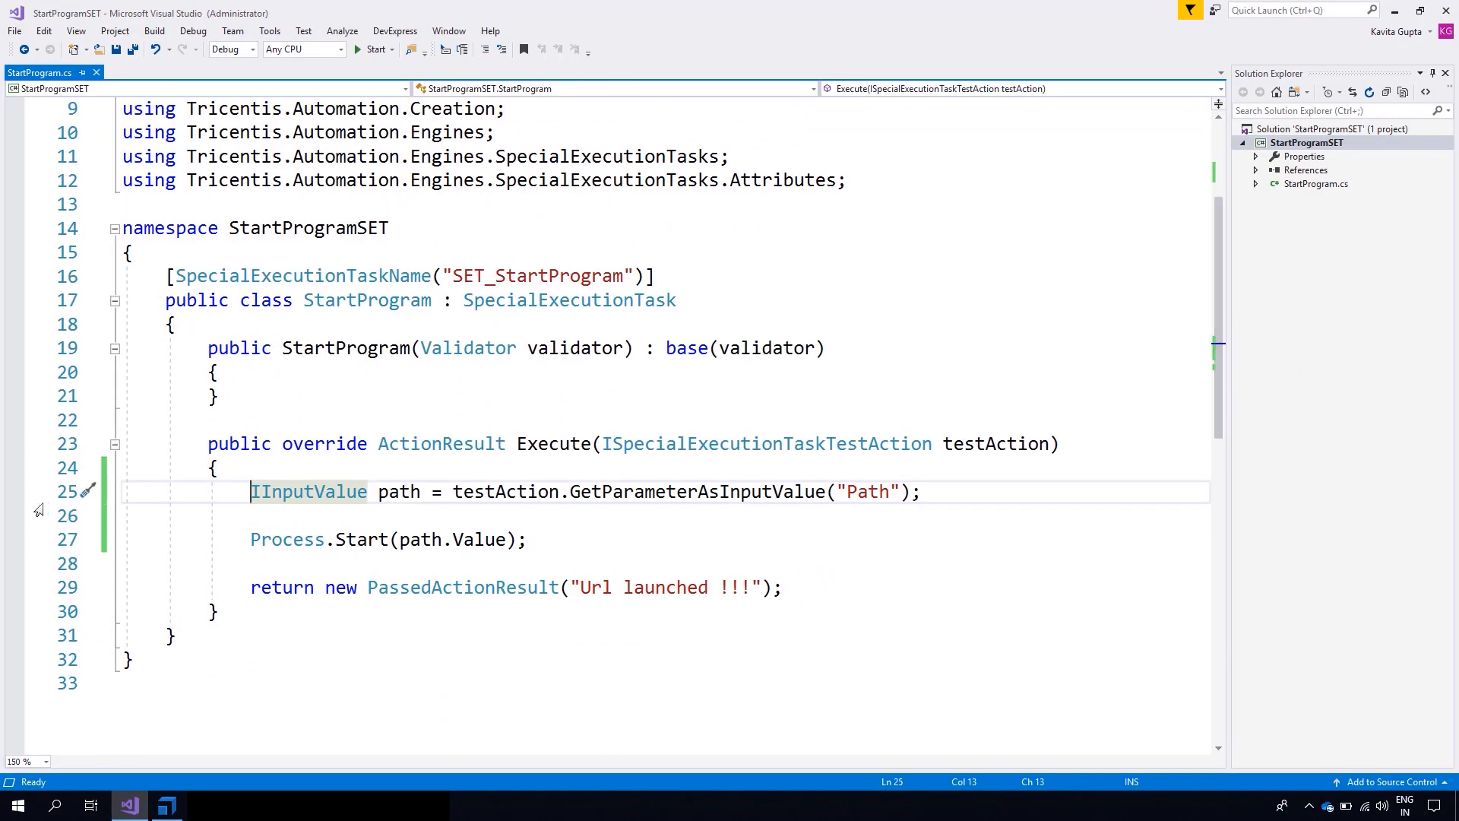
left_click(13, 491)
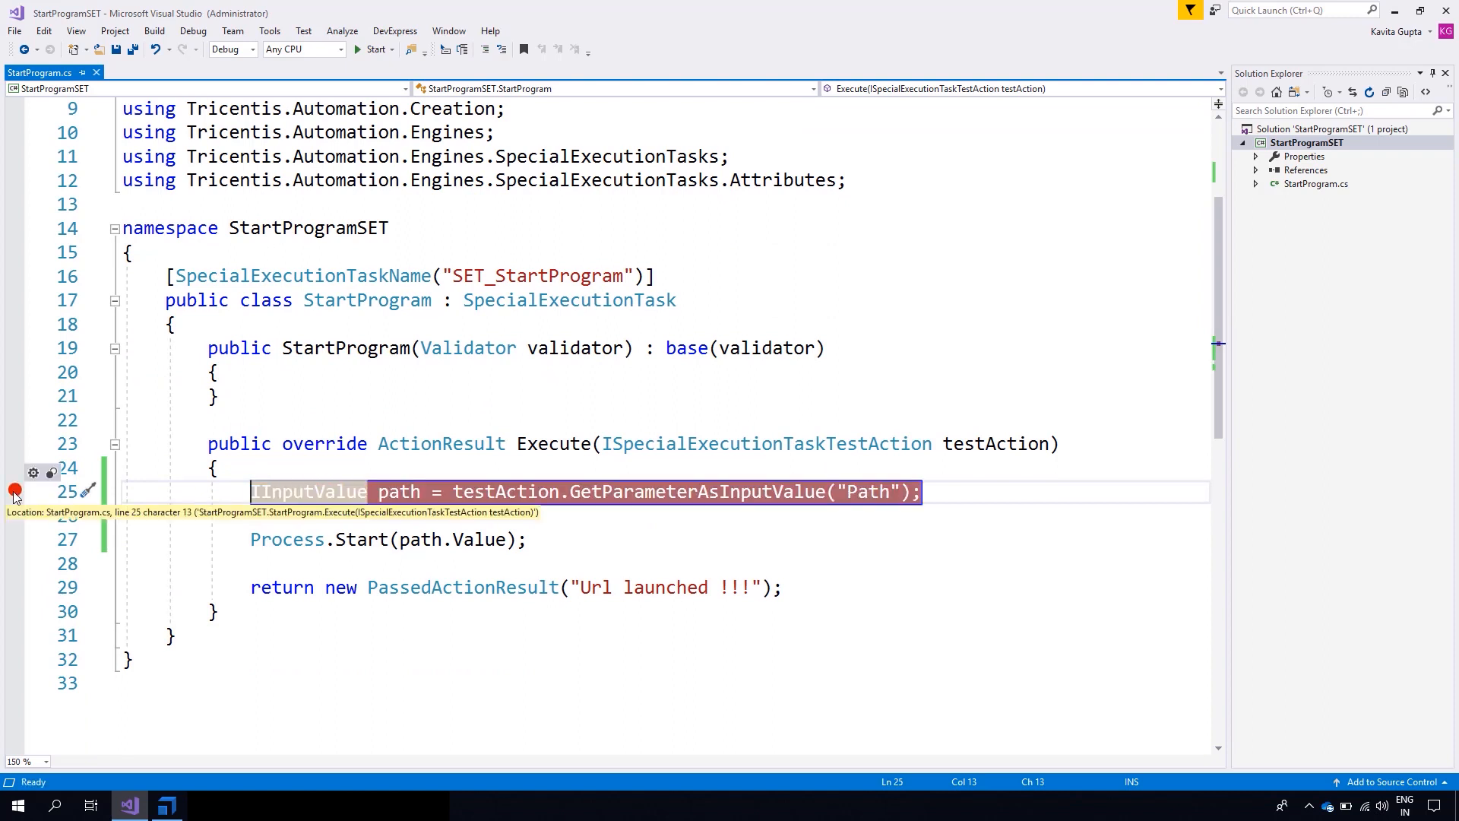
mouse_move(193, 31)
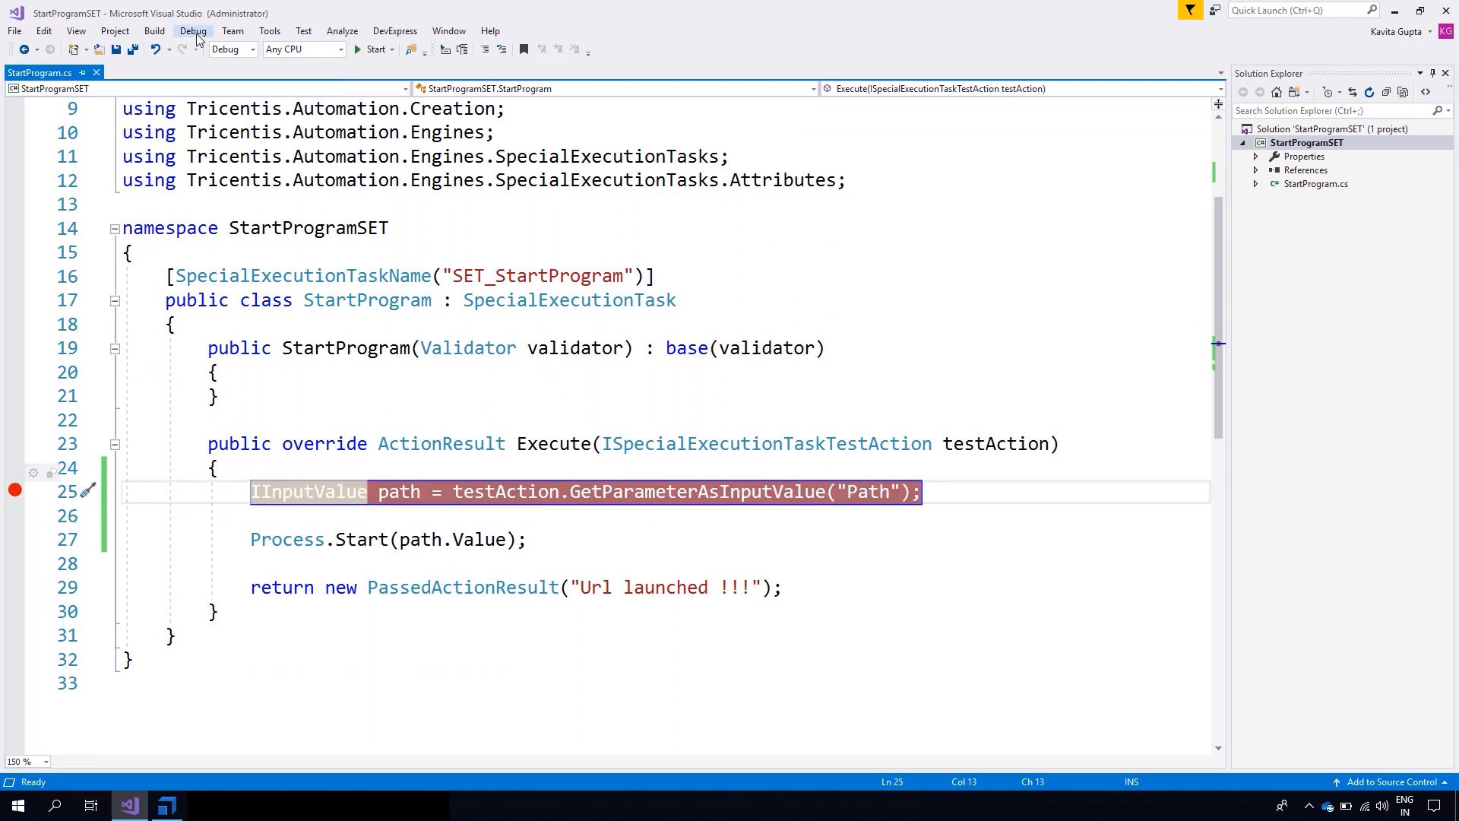
Step: Attach the debugger to the Tricentis.Automation.Agent process via Attach to Process
left_click(193, 31)
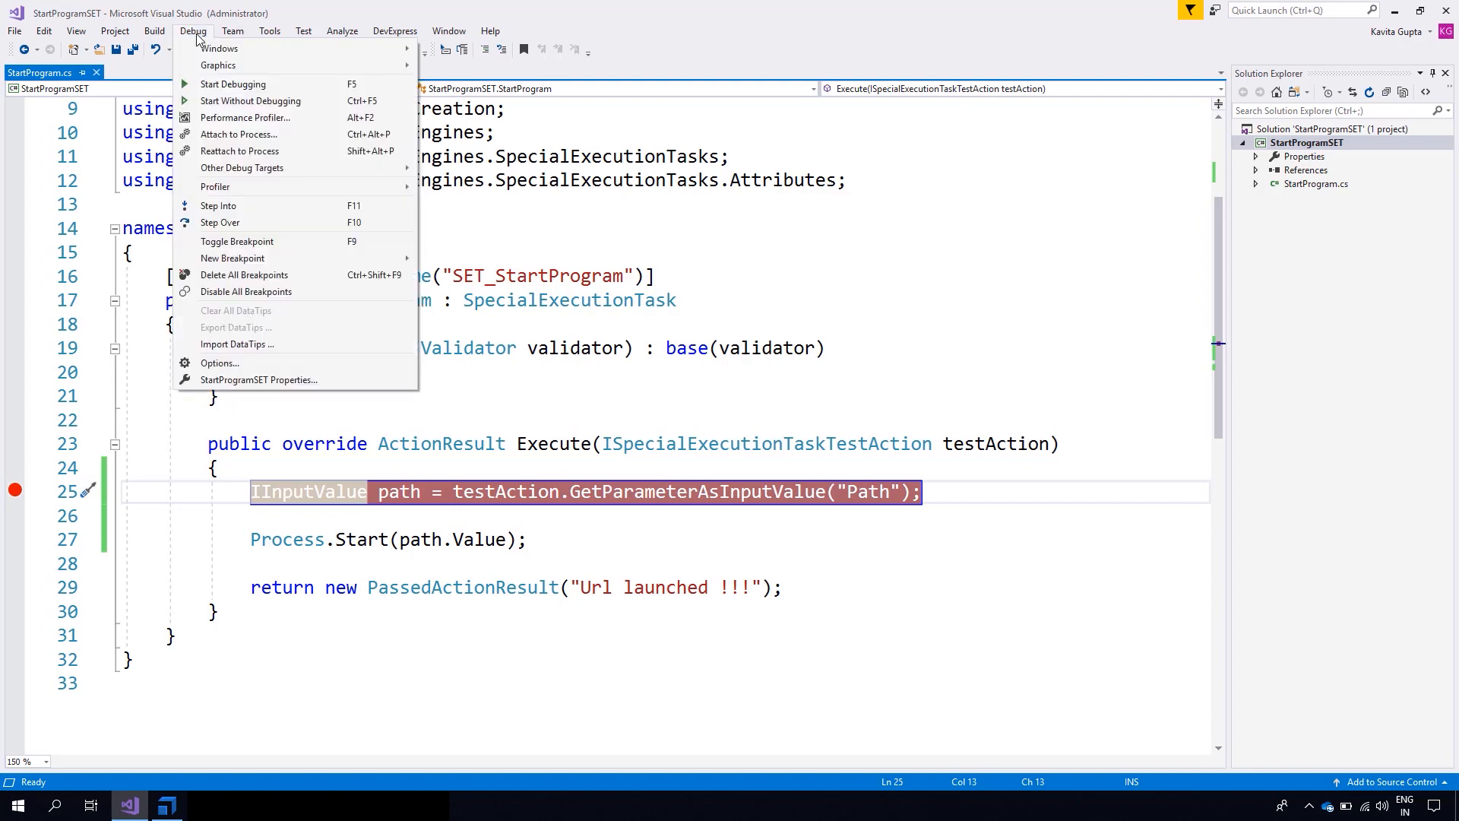
mouse_move(239, 134)
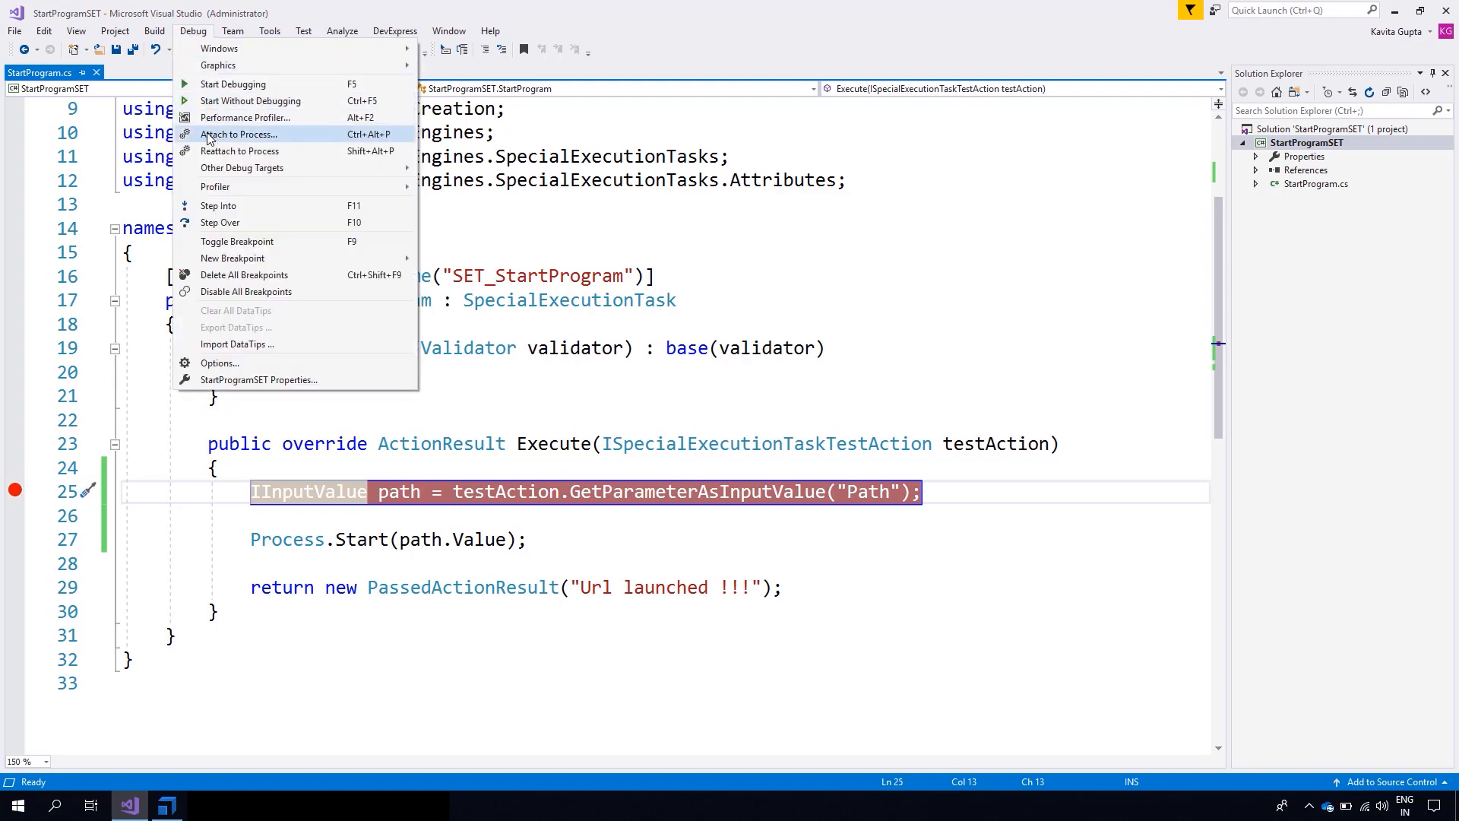
left_click(238, 134)
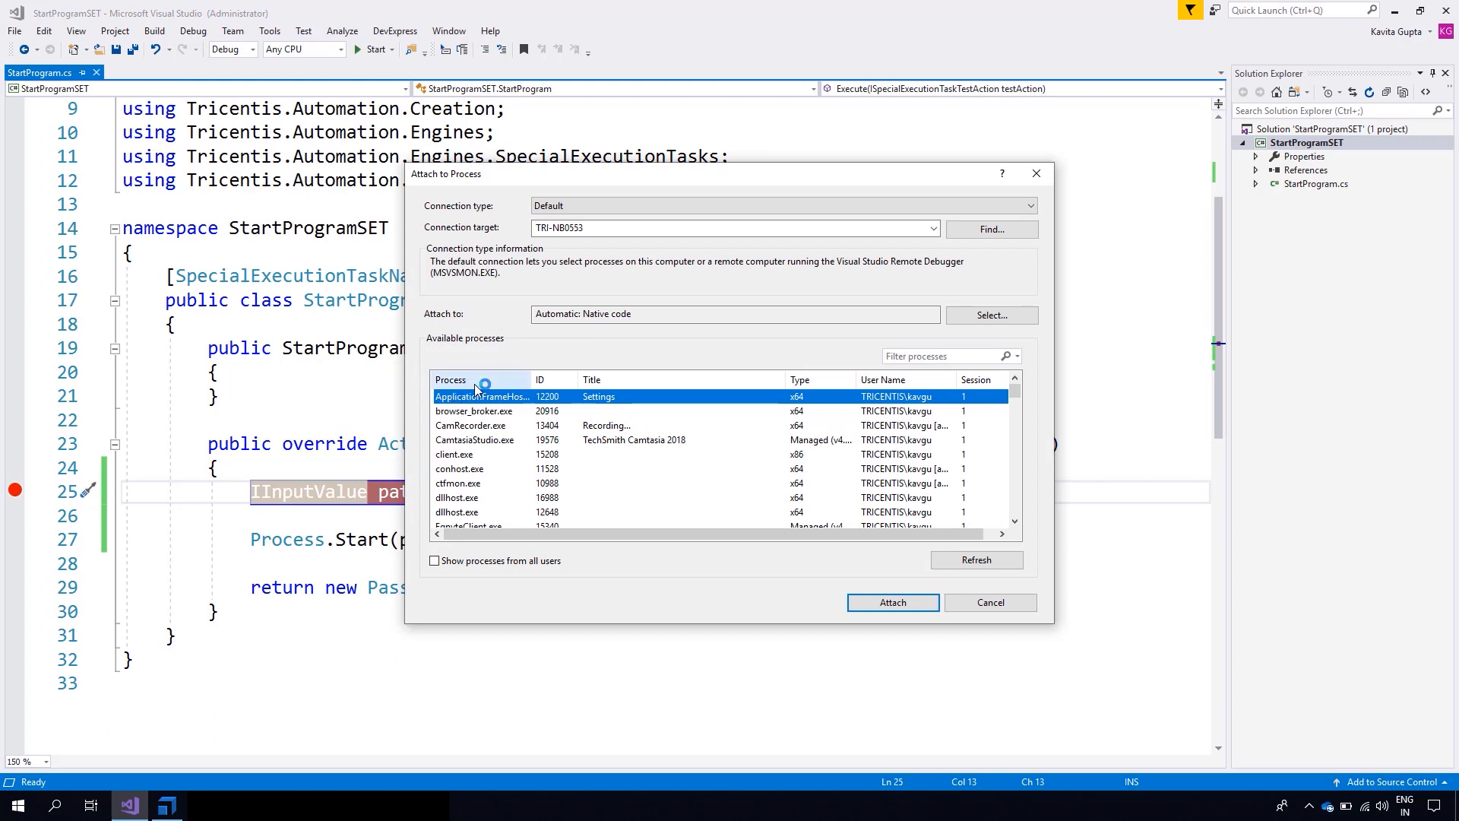
scroll("down", 3)
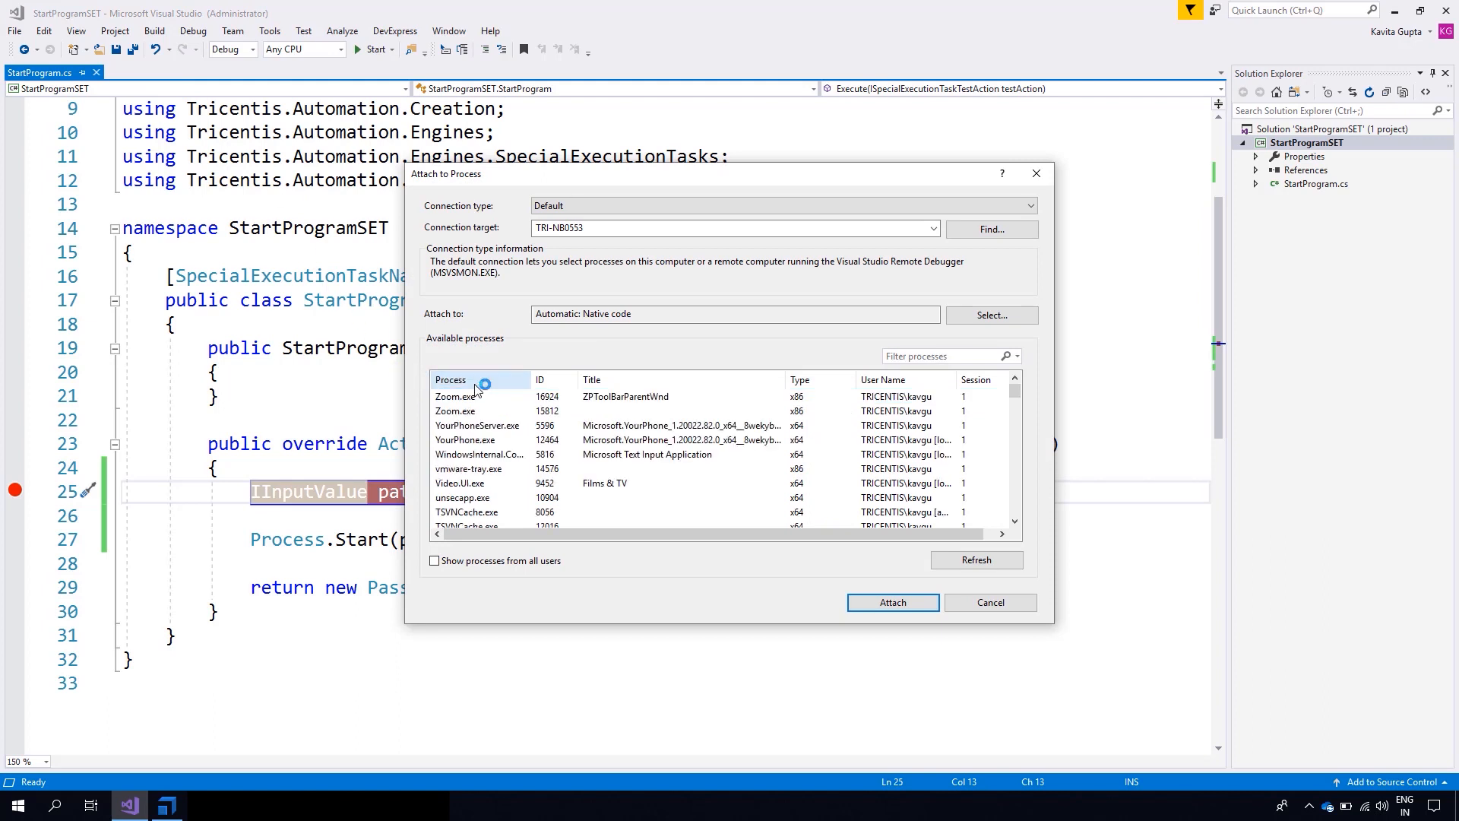
left_click(480, 426)
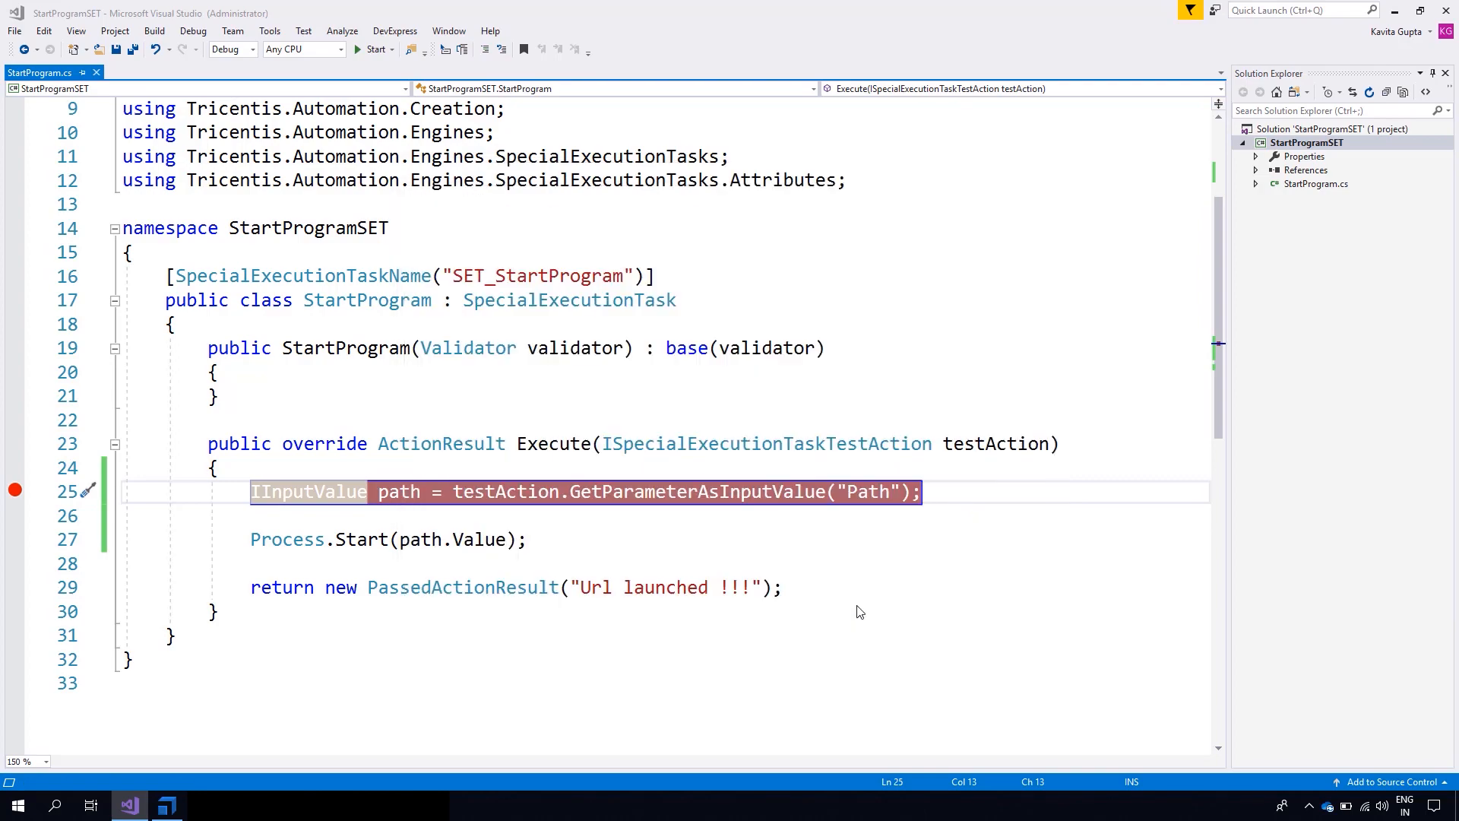
Step: Start the StartProgram test step in Tosca so execution breaks at line 25
left_click(377, 48)
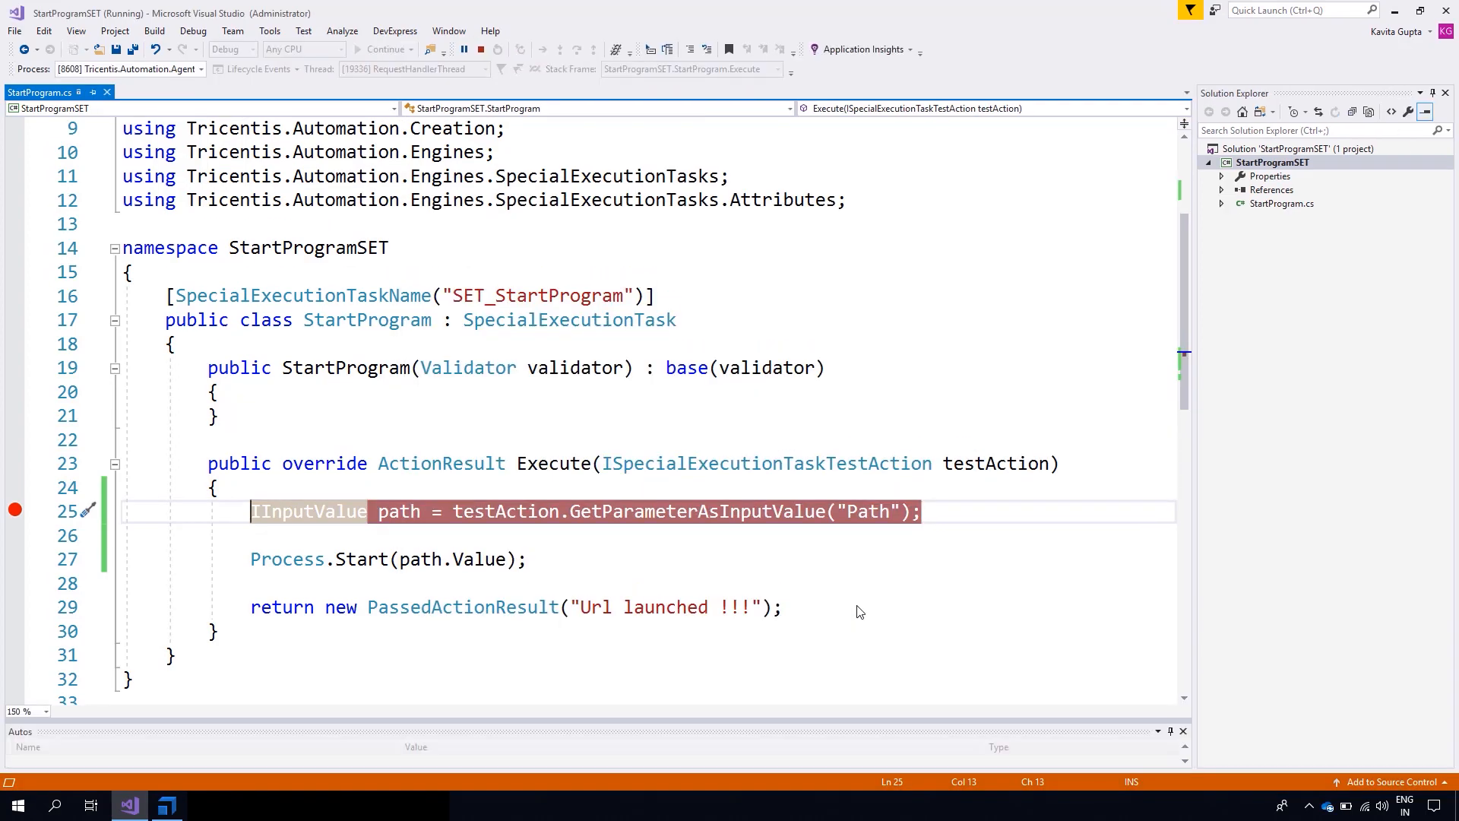
left_click(167, 805)
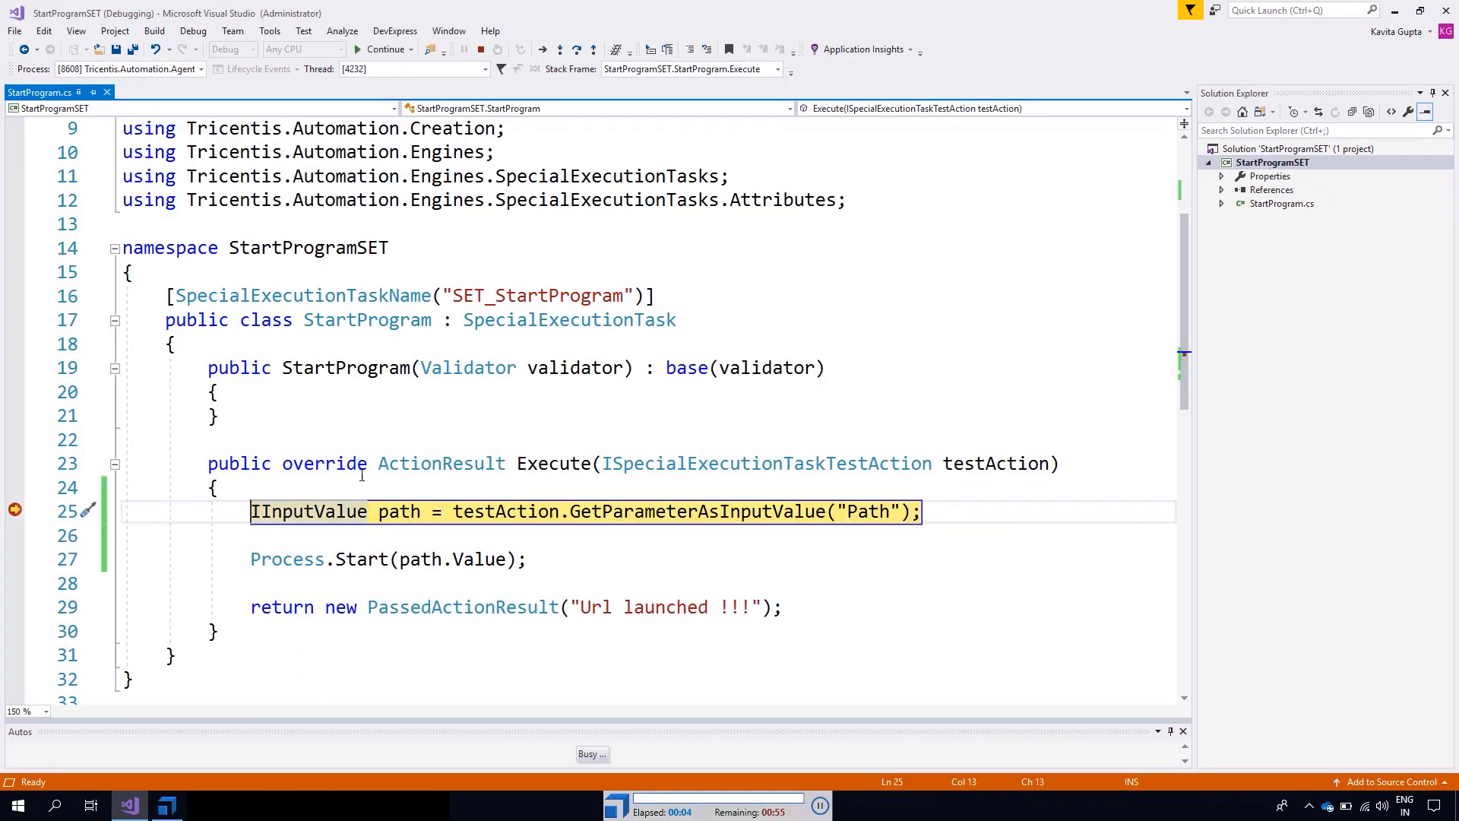
Step: Step over line 25, Process.Start and the return, confirming path holds the community URL
key("F10")
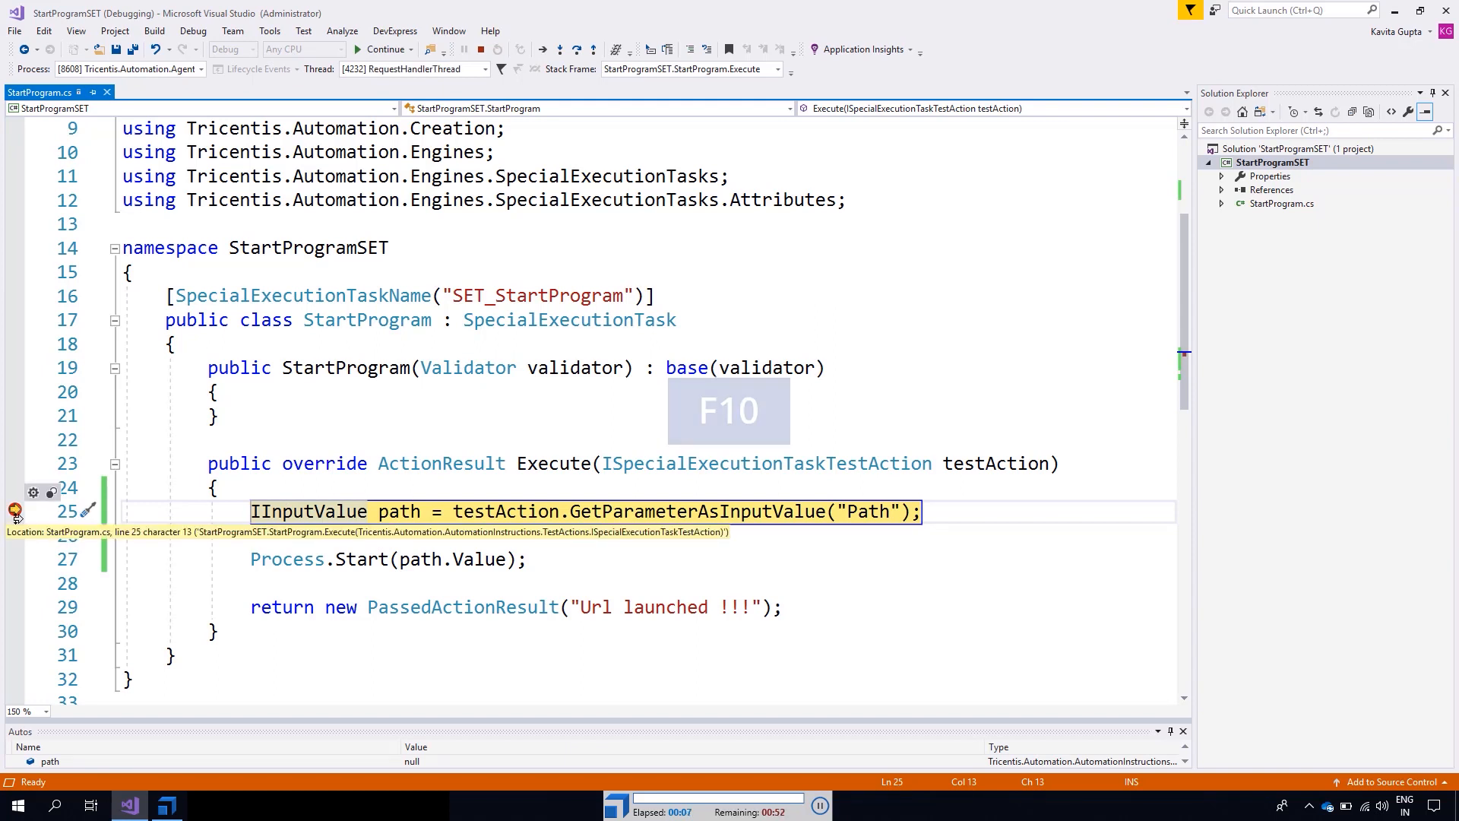
key("F10")
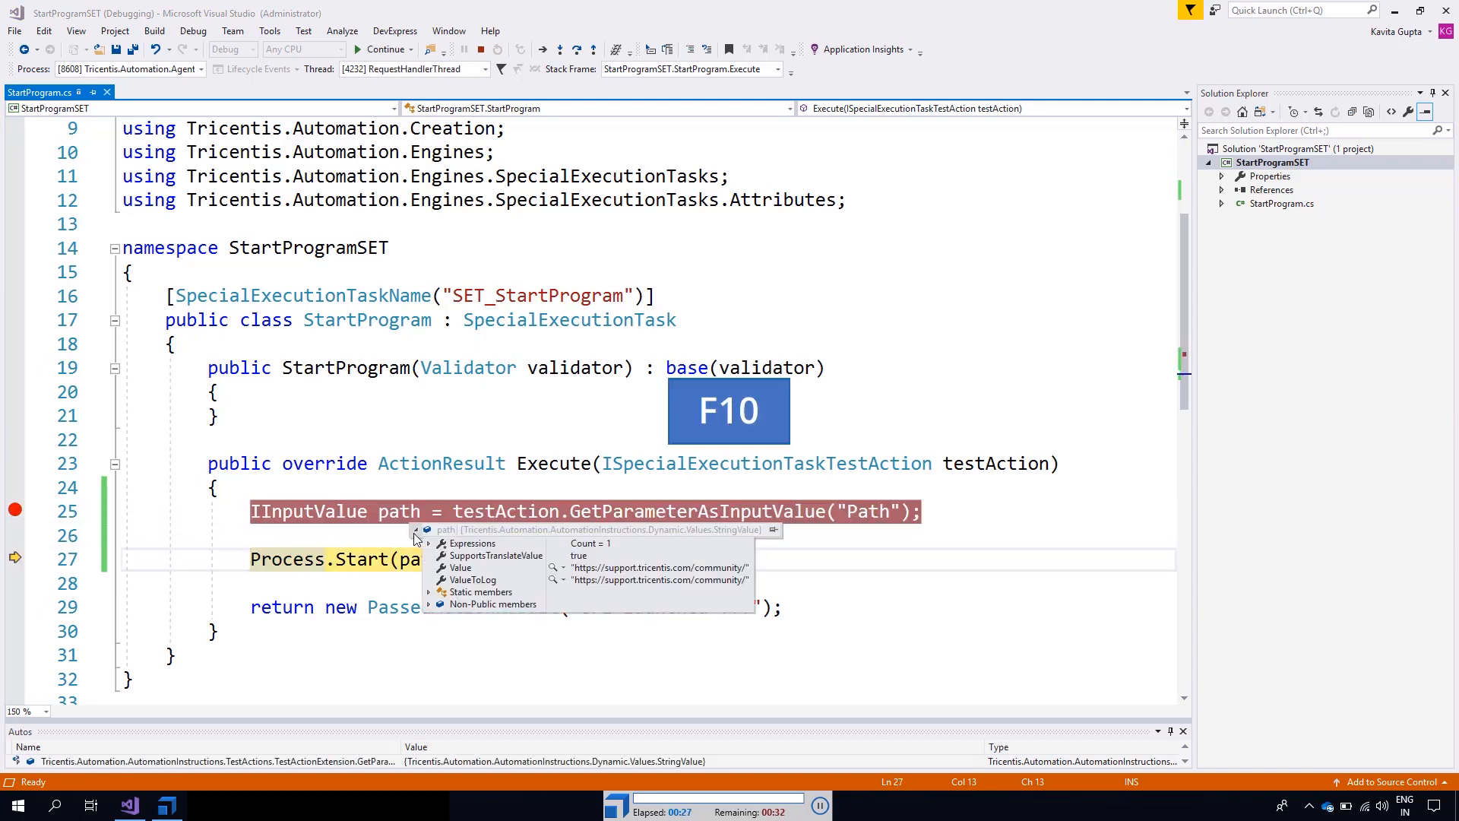
key("F10")
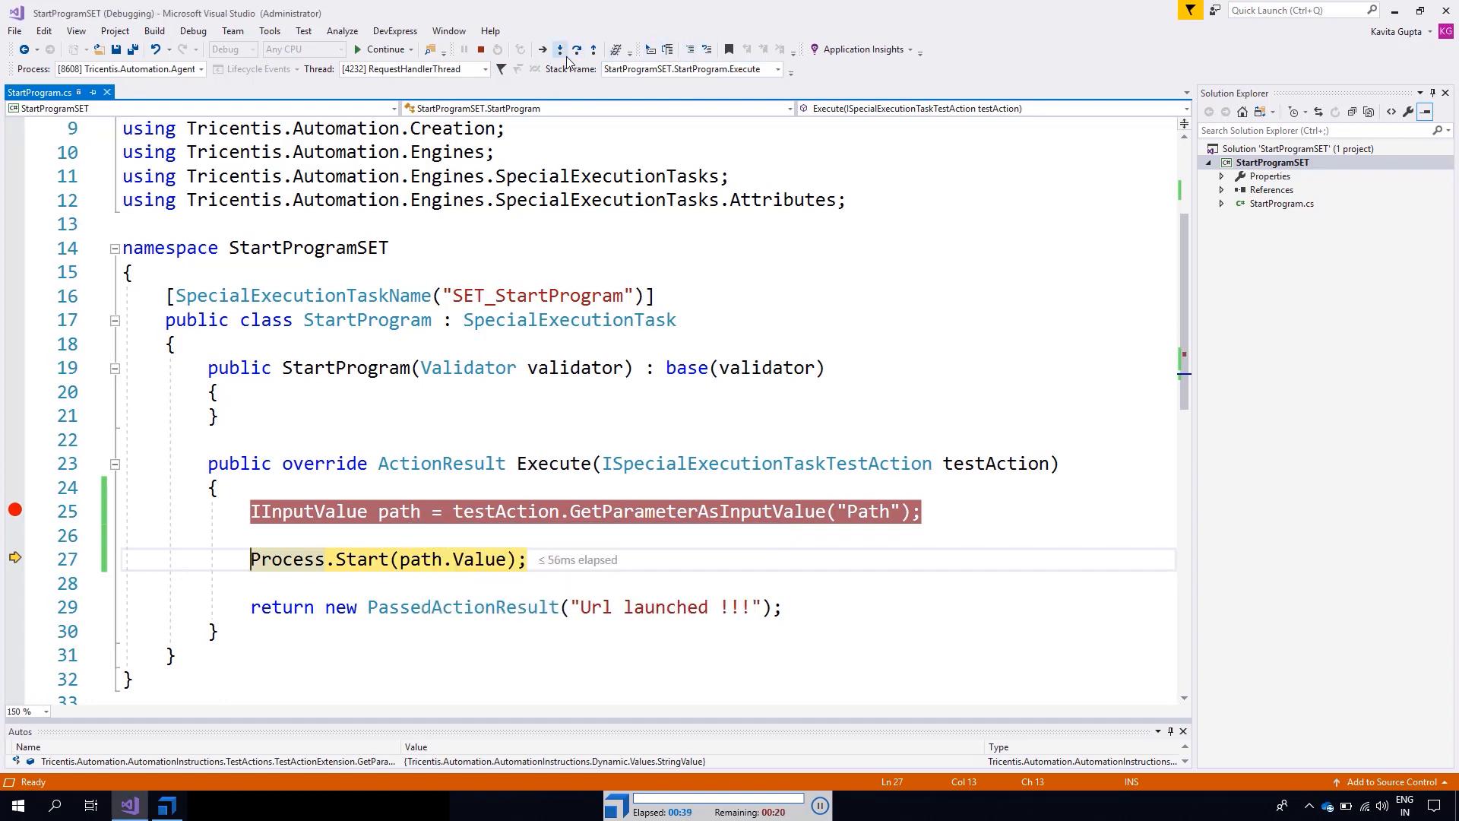
left_click(576, 49)
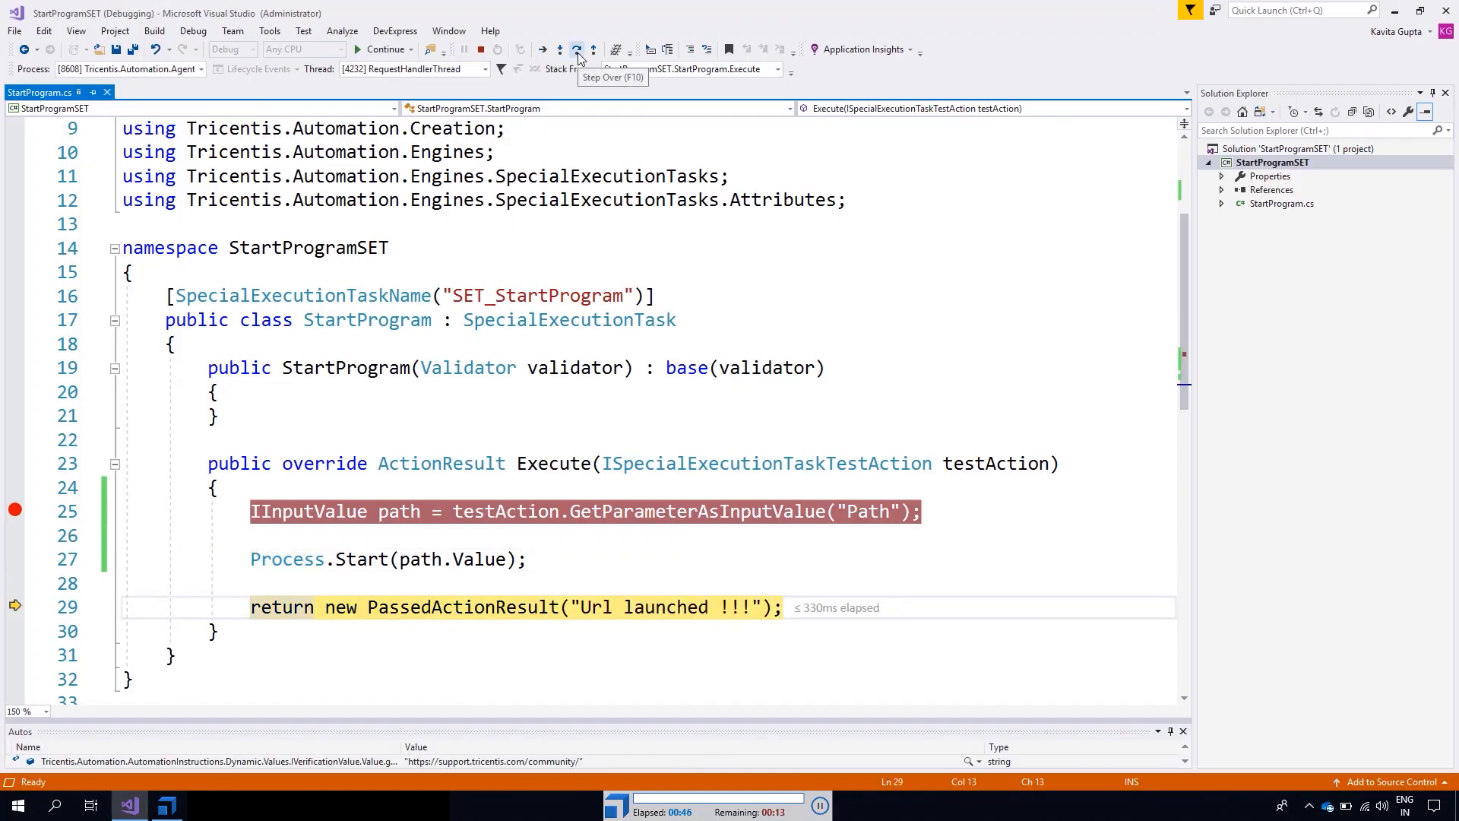
left_click(578, 49)
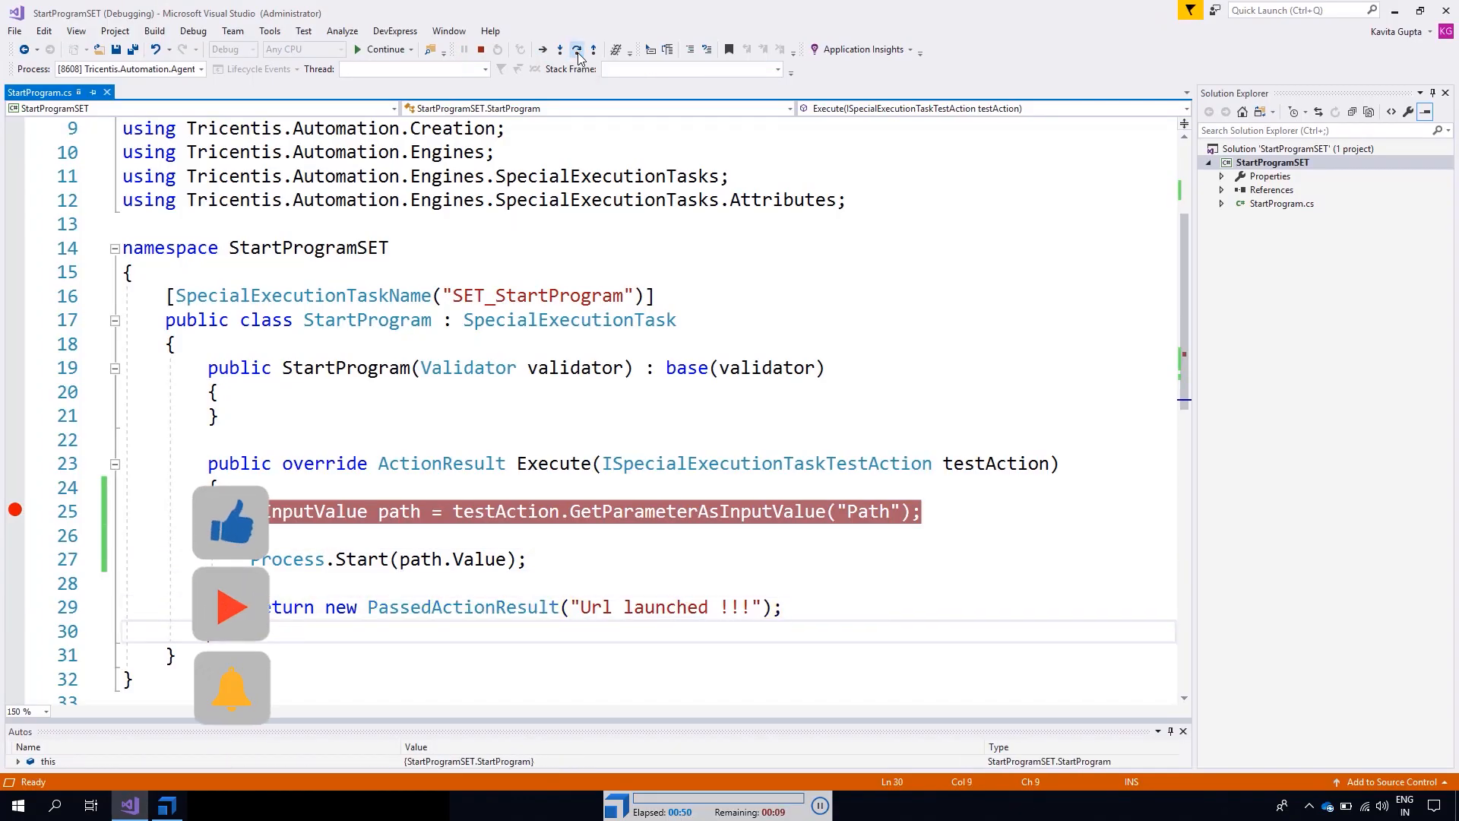